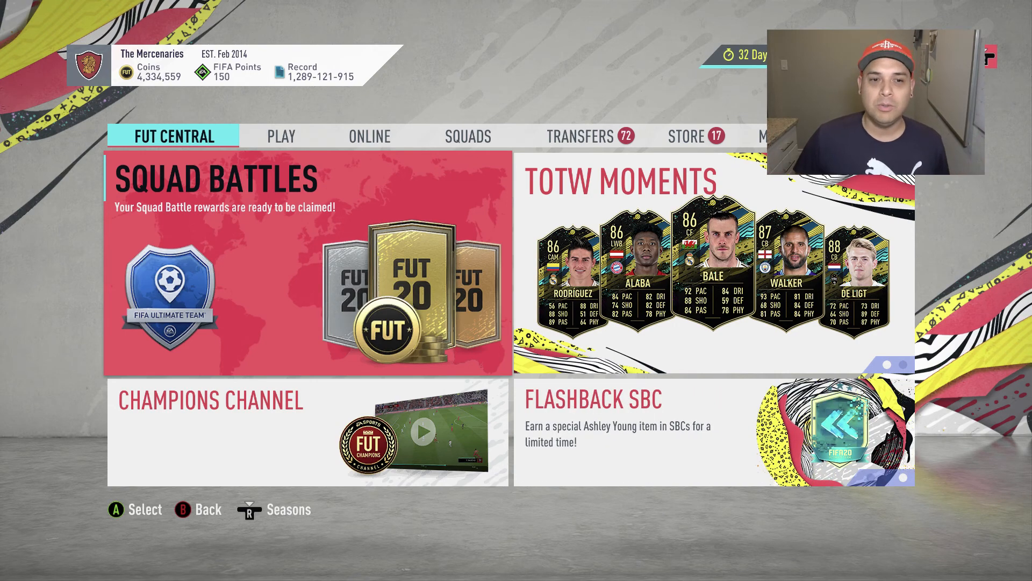
Browse the Transfers, Store and Play tabs, then select the Squad Battles rewards notice.
left_click(578, 136)
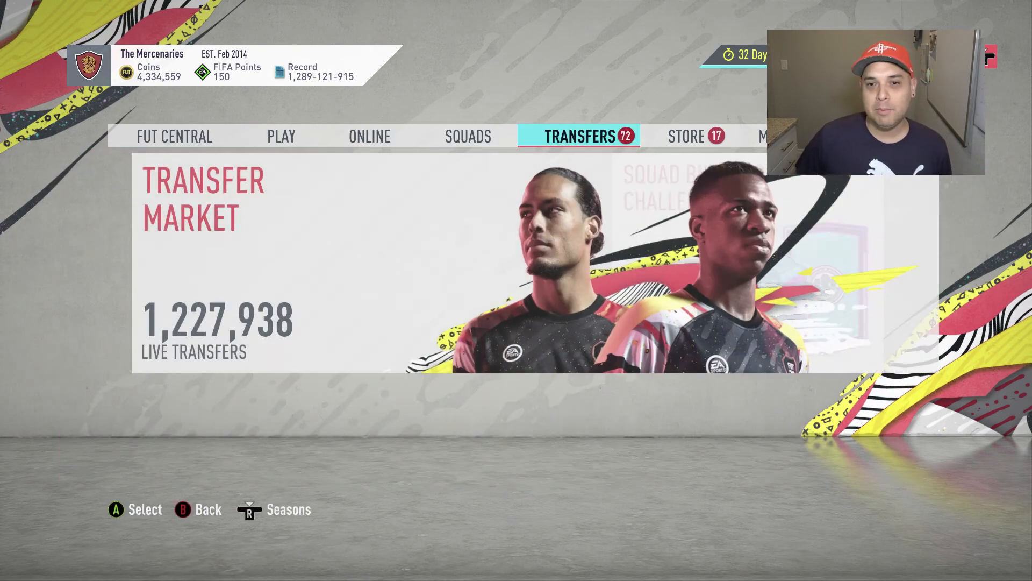
left_click(685, 136)
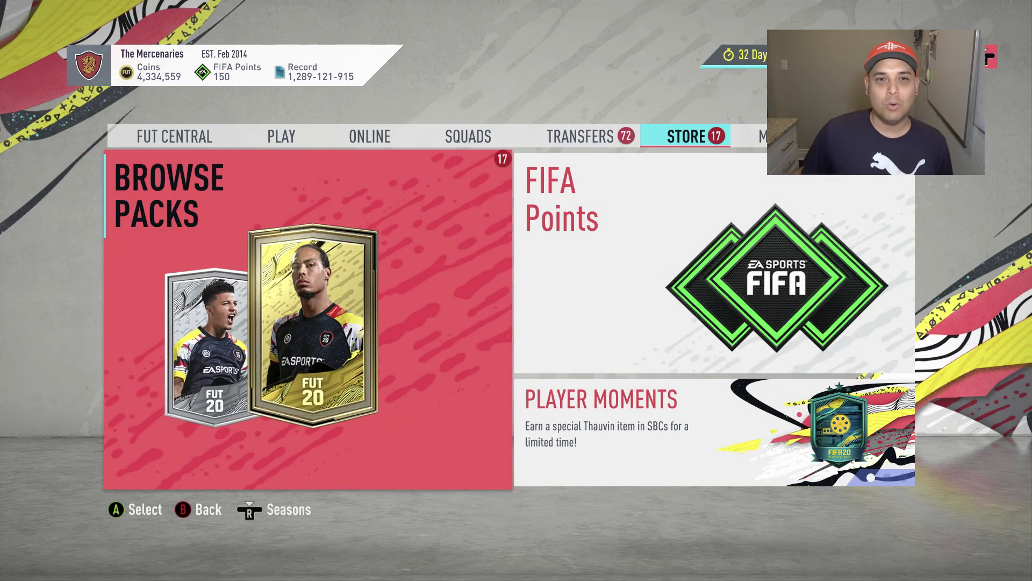
left_click(281, 136)
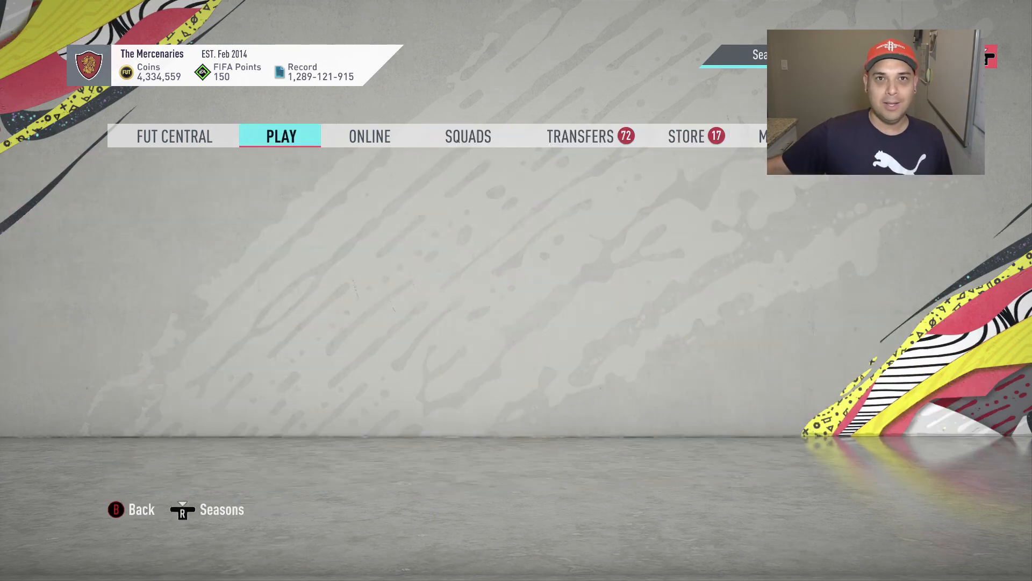
left_click(173, 136)
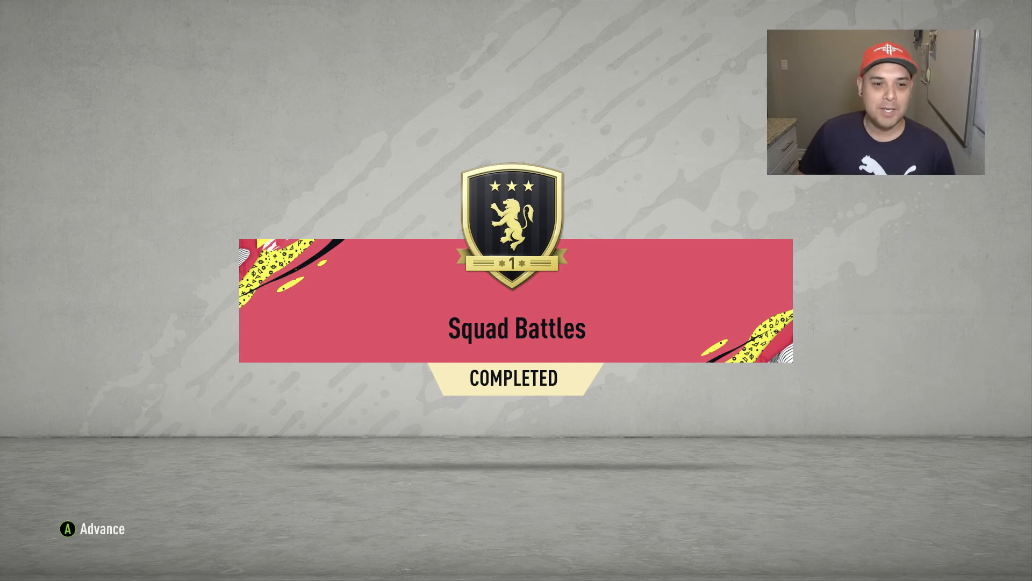
Advance past the Completed screen and accept three packs plus 11,000 coins.
key("enter")
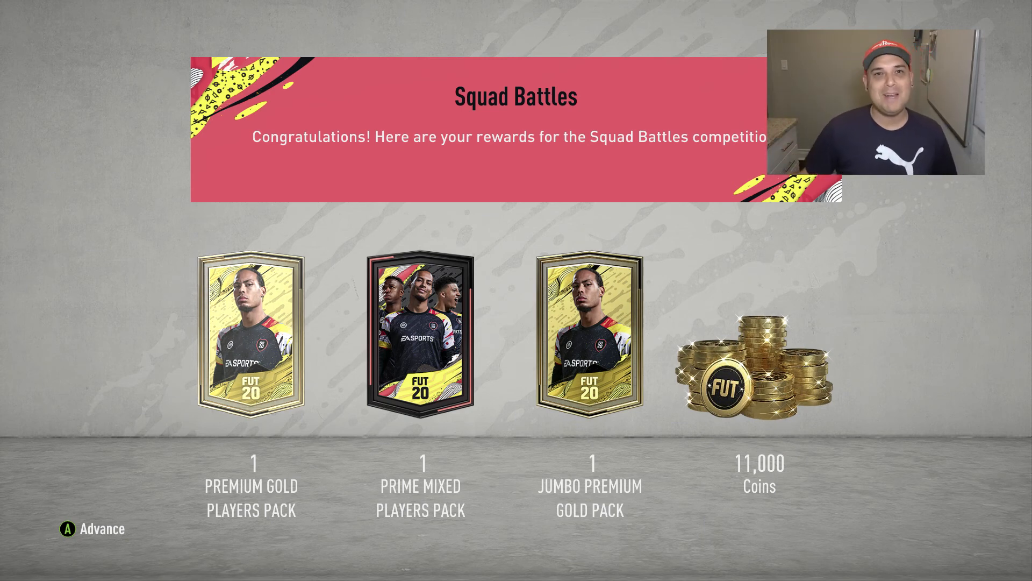
key("enter")
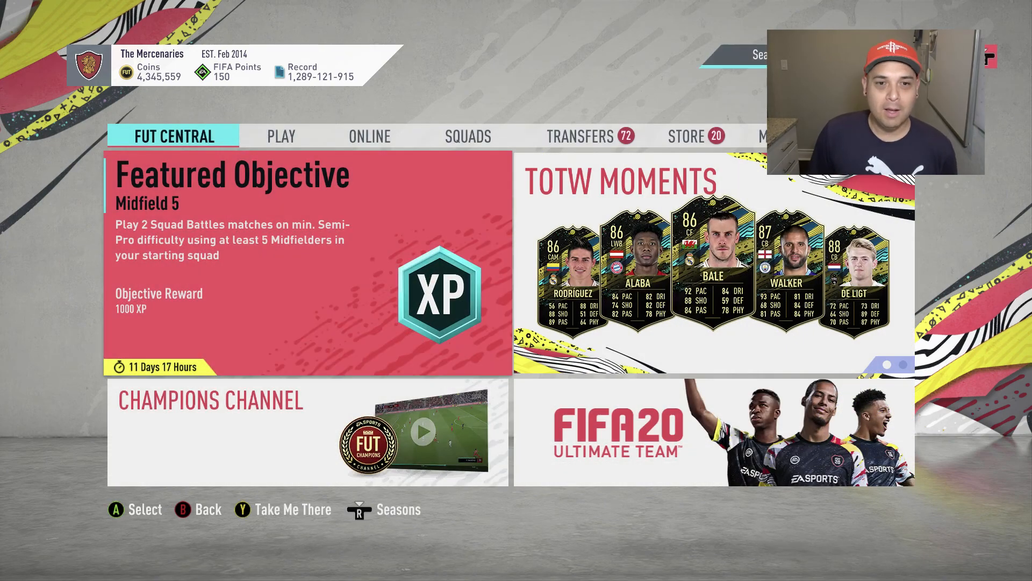
Go to Squad Building Challenges, switch to Favourites, and select Route 1 Football.
left_click(467, 136)
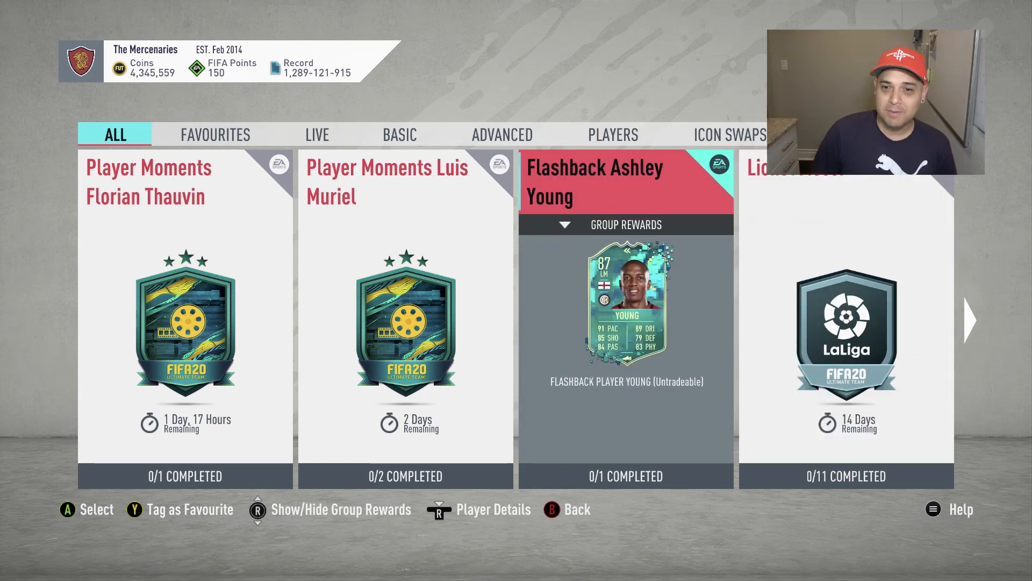
left_click(215, 134)
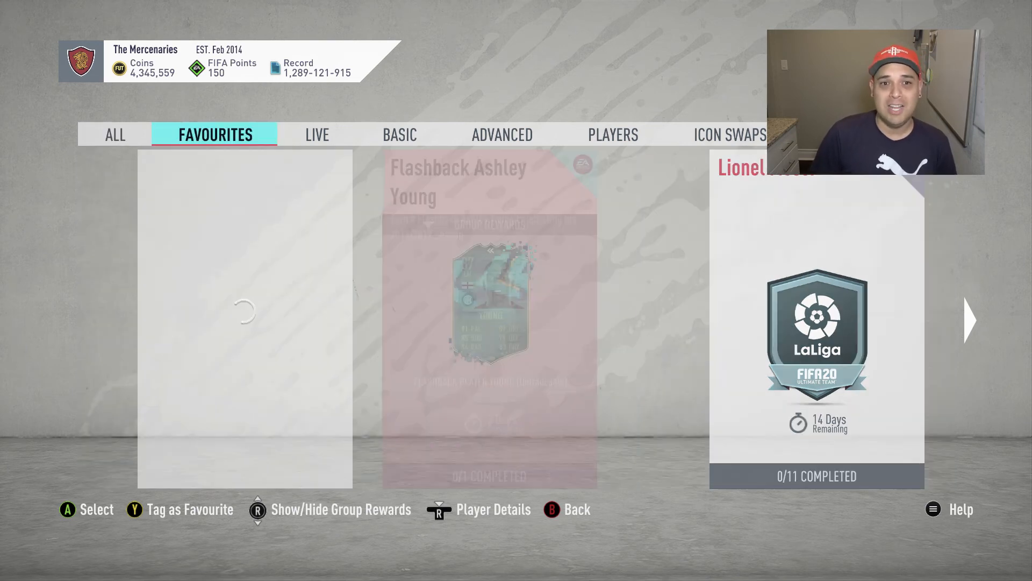
left_click(317, 135)
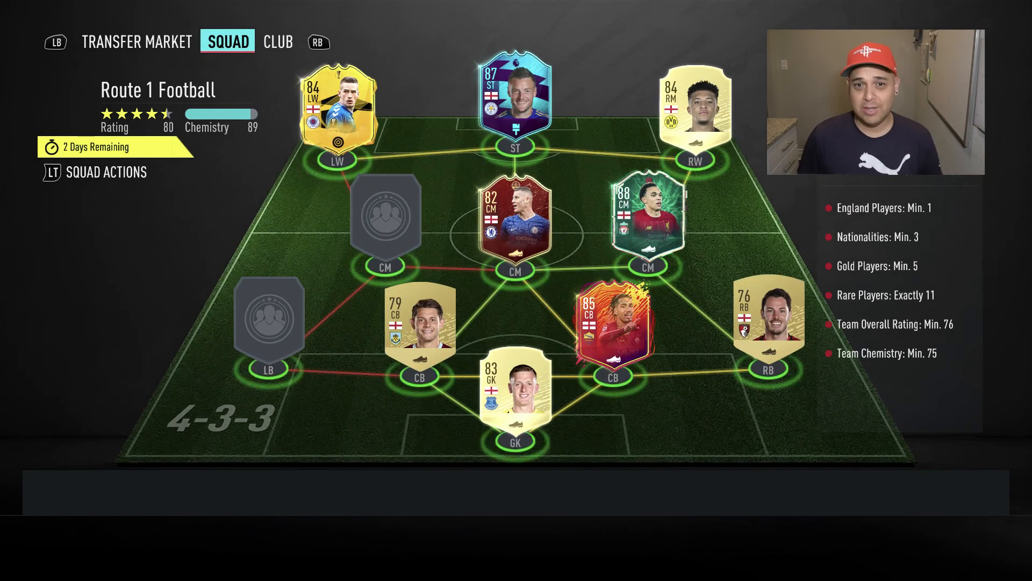
Open Squad Actions, then back out to the Live challenge list.
left_click(515, 392)
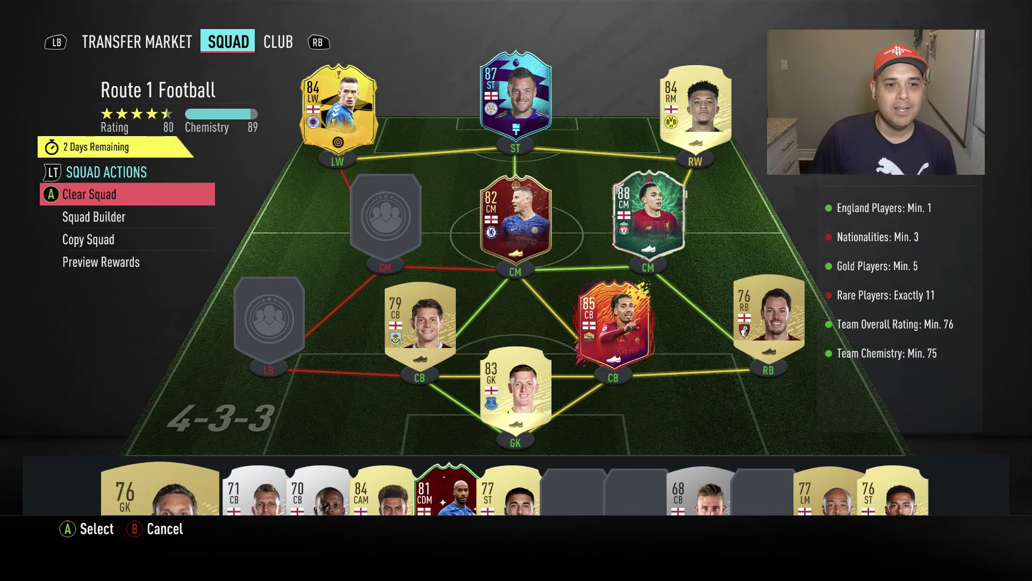
left_click(89, 194)
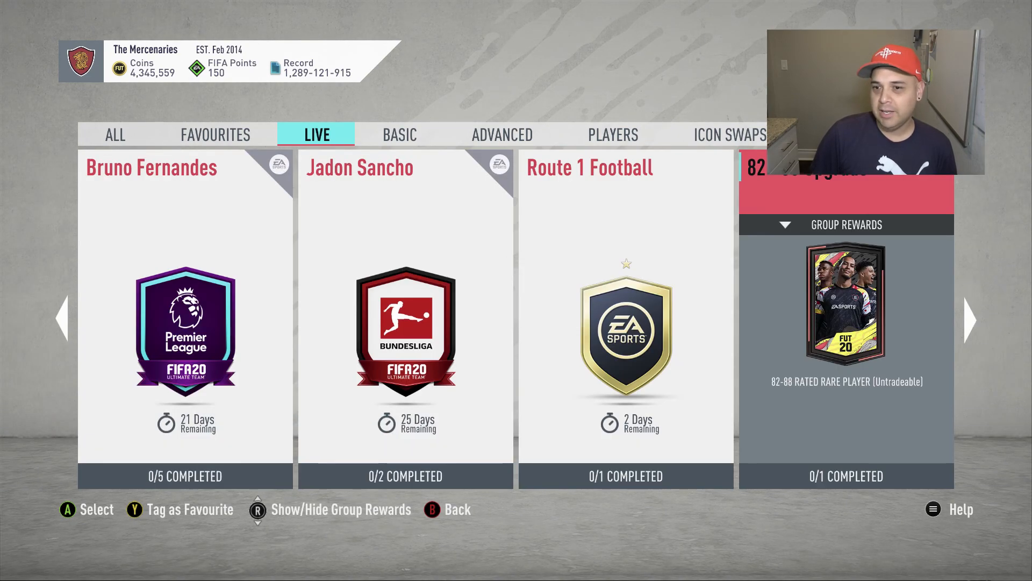
Open the Jumbo pack from the Store and skip its walkout to the New Item list.
scroll("right", 3)
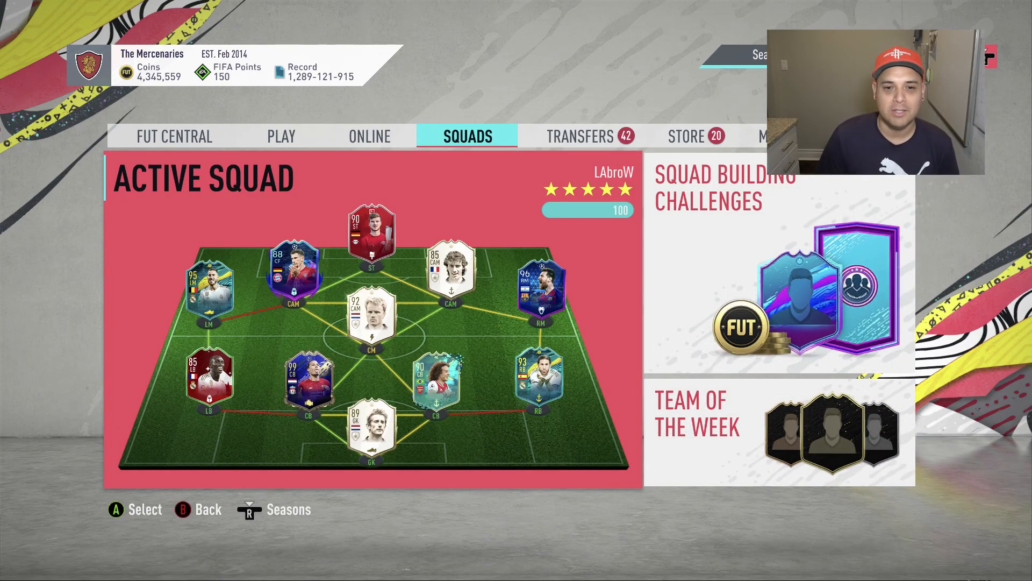
left_click(578, 136)
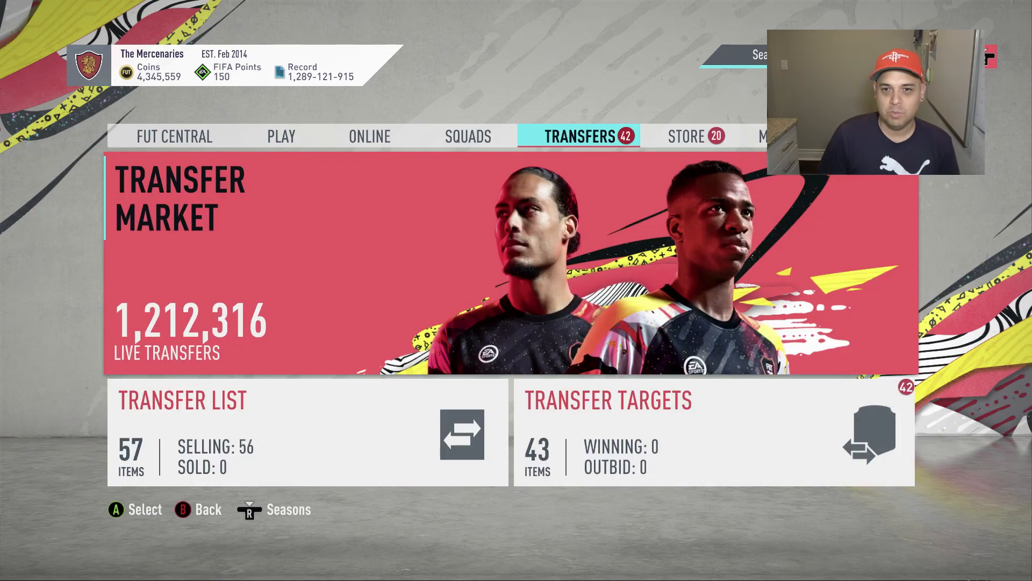
left_click(686, 136)
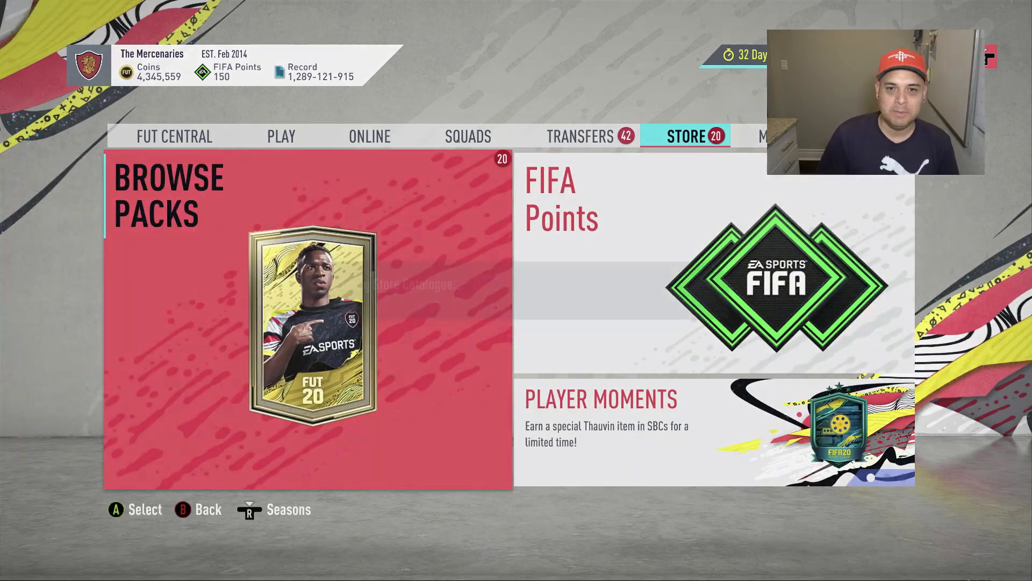
left_click(308, 323)
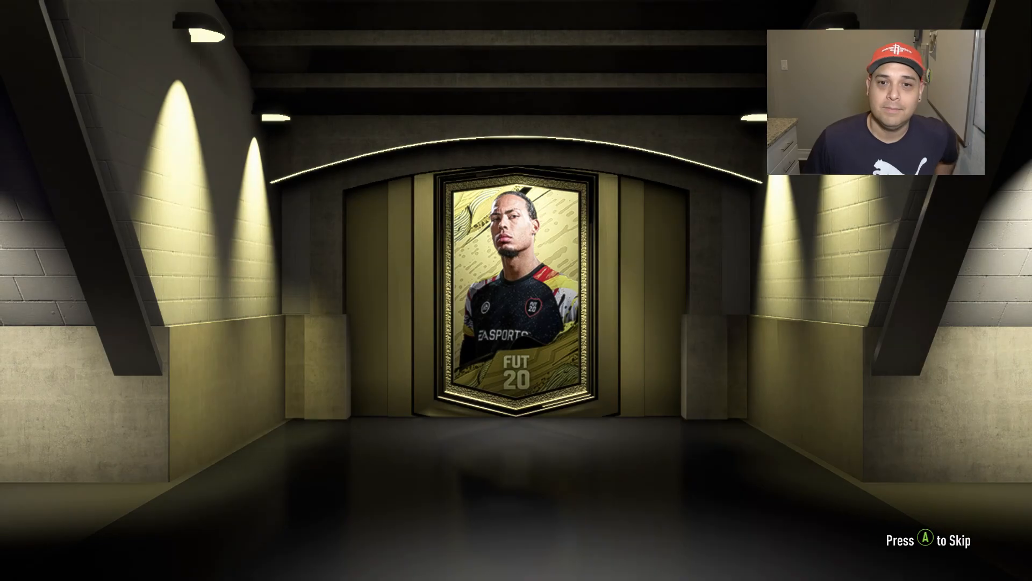
key("a")
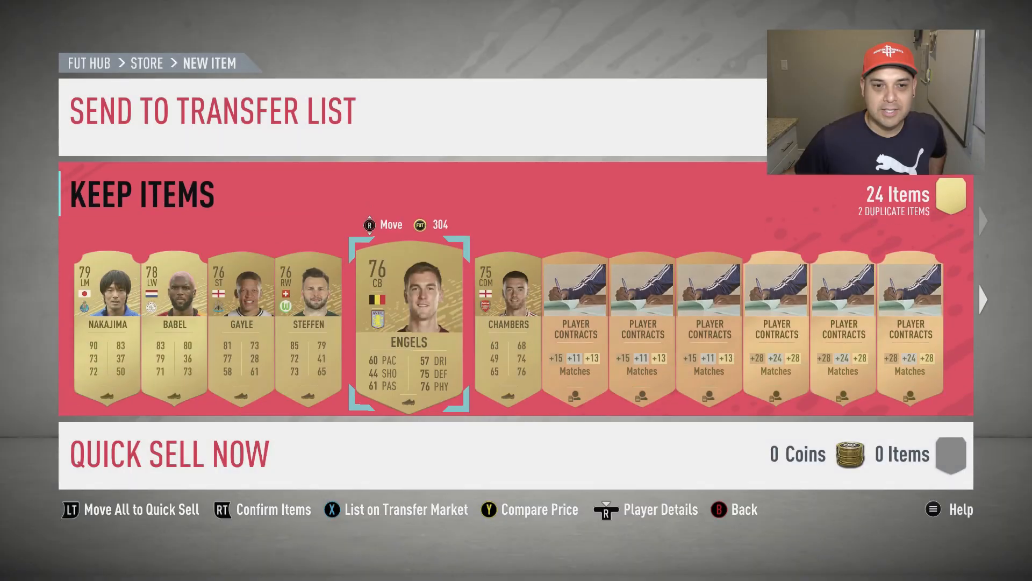
Send Engels to the club, then return to the 19 packs in My Packs.
key("x")
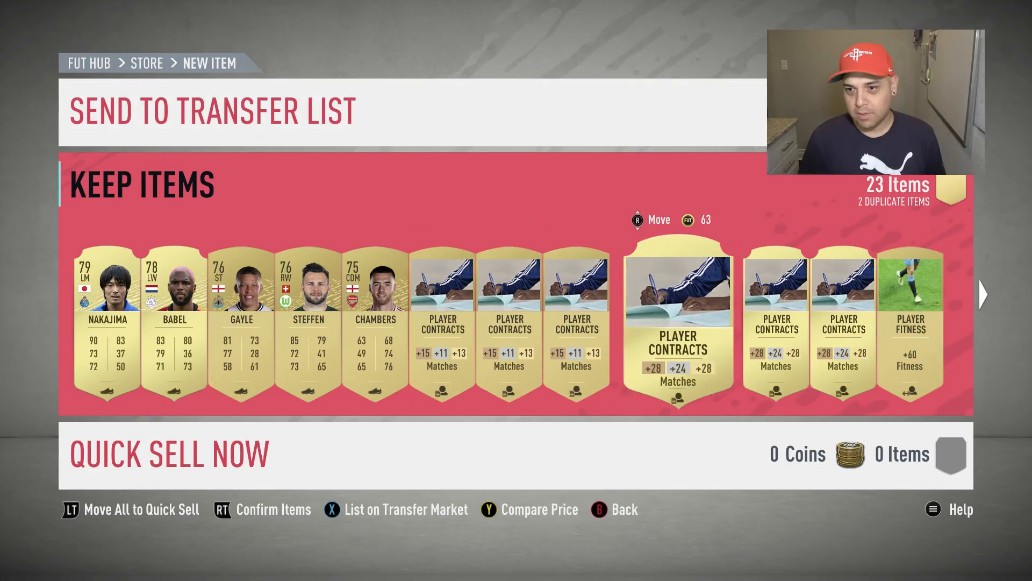
scroll("right", 3)
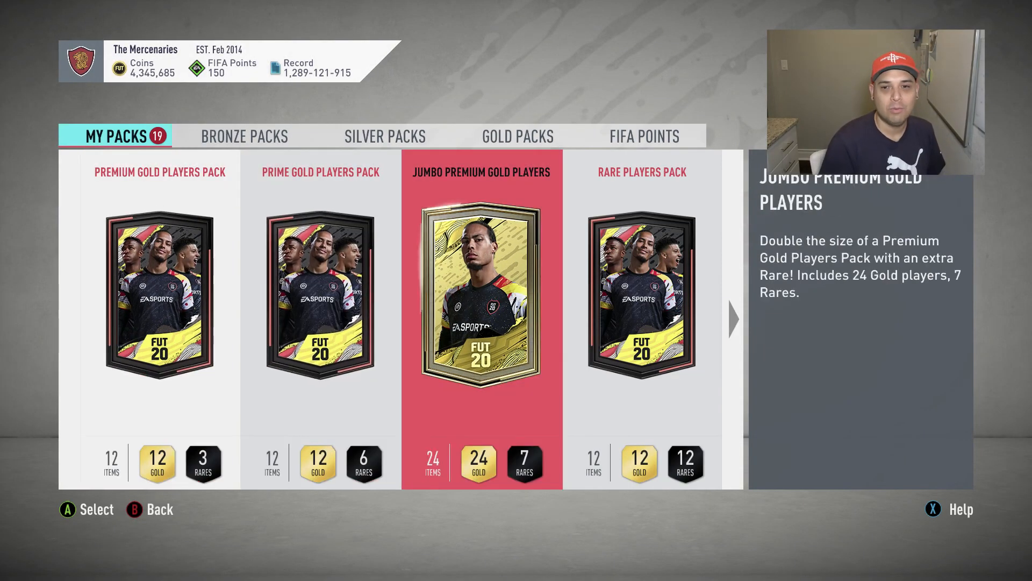
Open the Jumbo Premium Gold Players pack and skip the 84 Quaresma walkout.
scroll("right", 3)
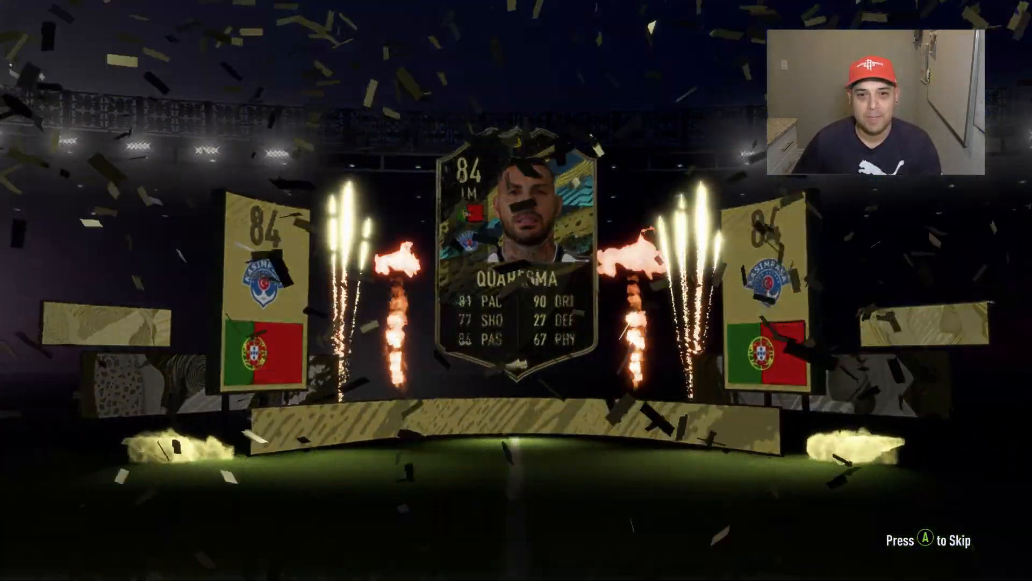
key("a")
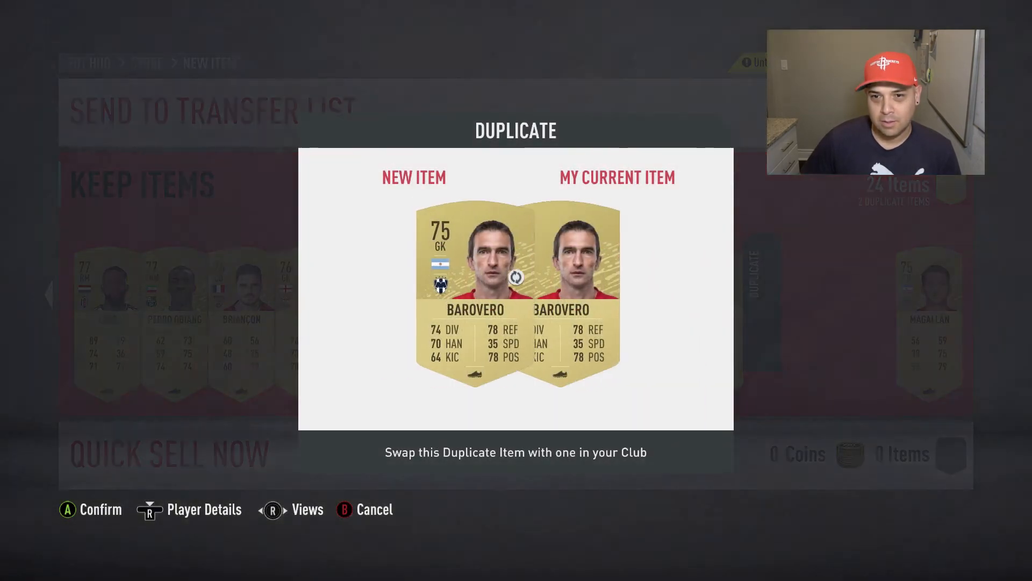
Confirm the duplicate Barovero swap and back out to the Store.
key("b")
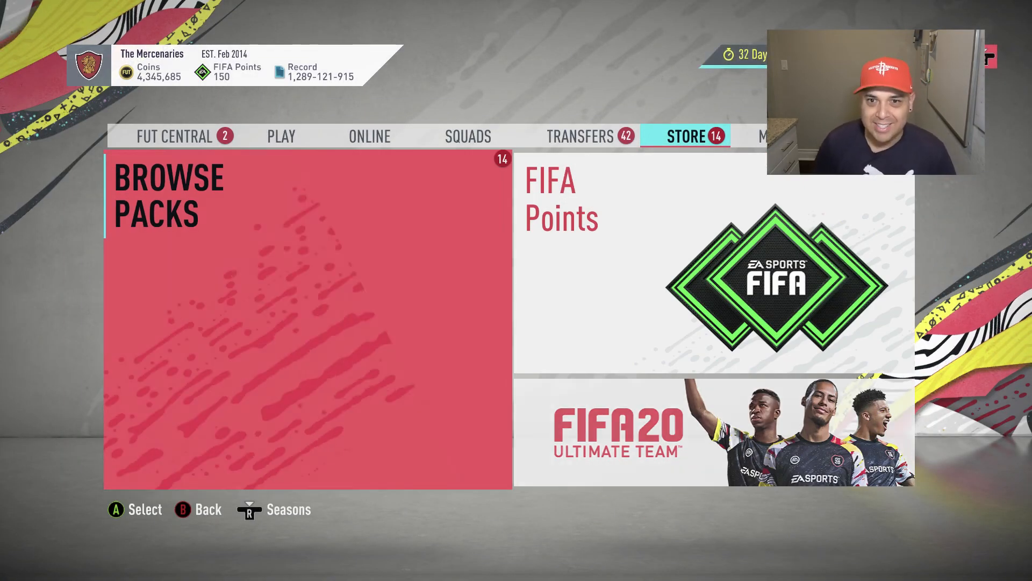
Reopen Route 1 Football from the Favourites tab of Squad Building Challenges.
left_click(468, 136)
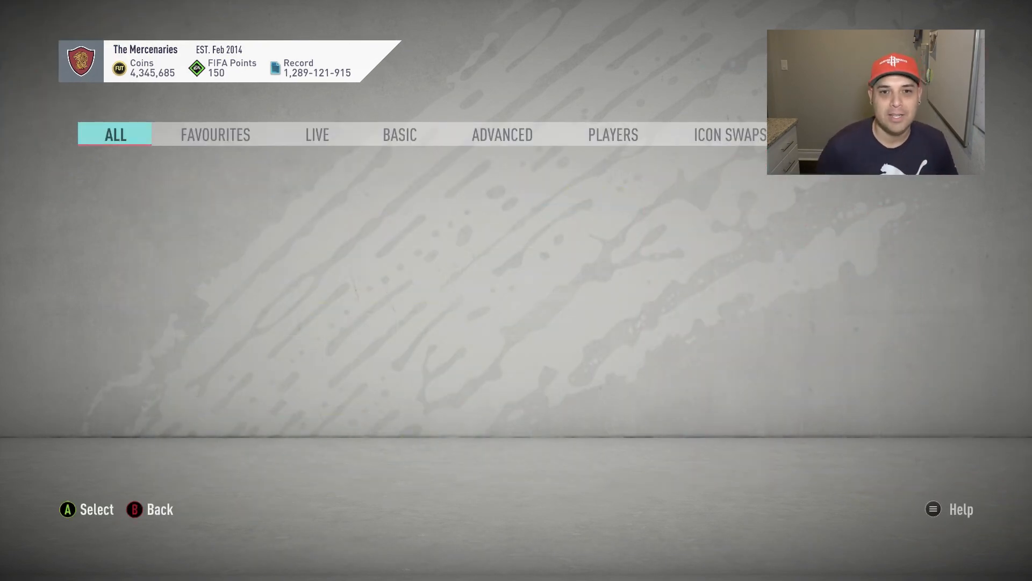
left_click(214, 135)
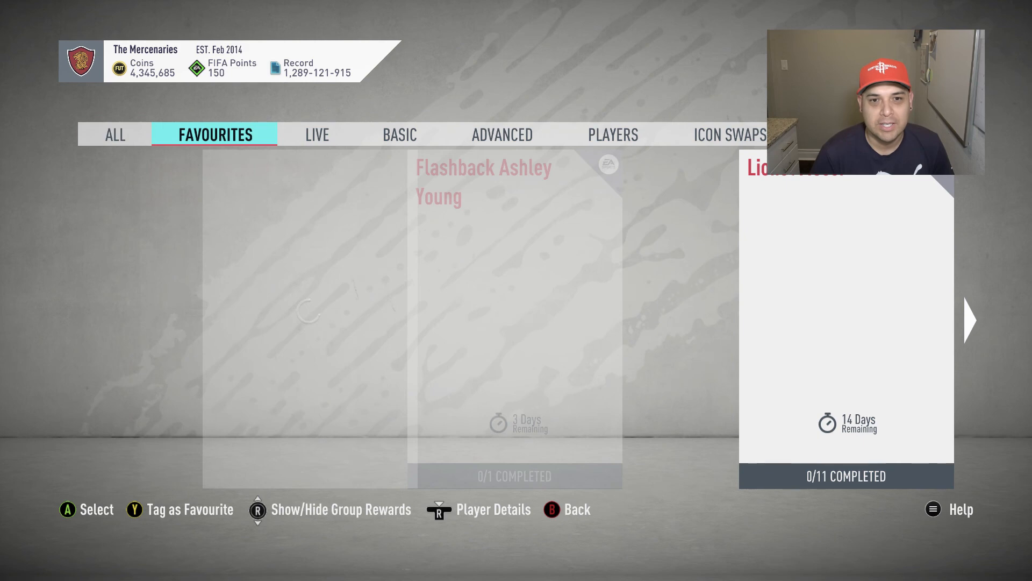
left_click(316, 135)
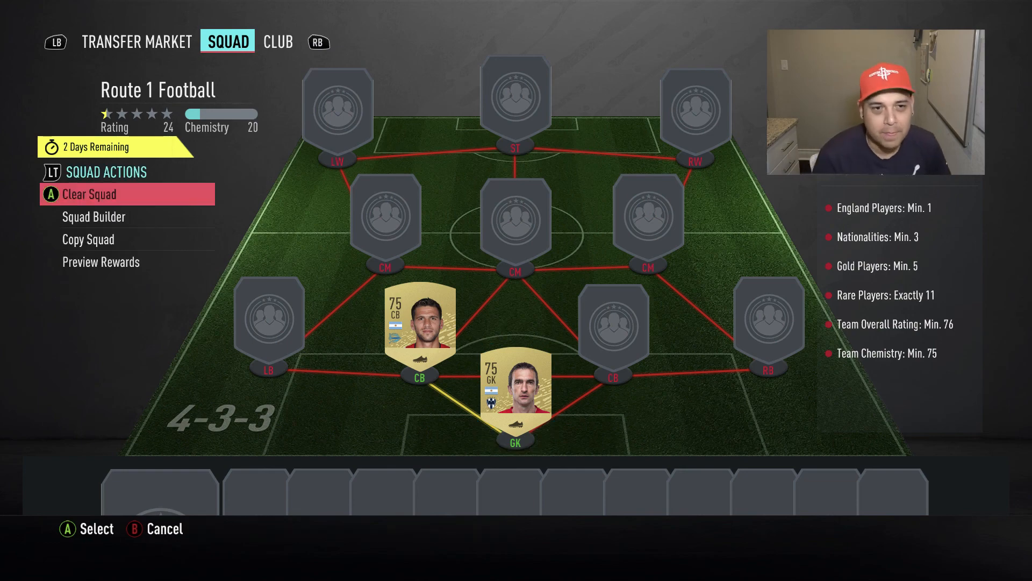
Add a player to an empty squad slot using Club player search.
left_click(89, 193)
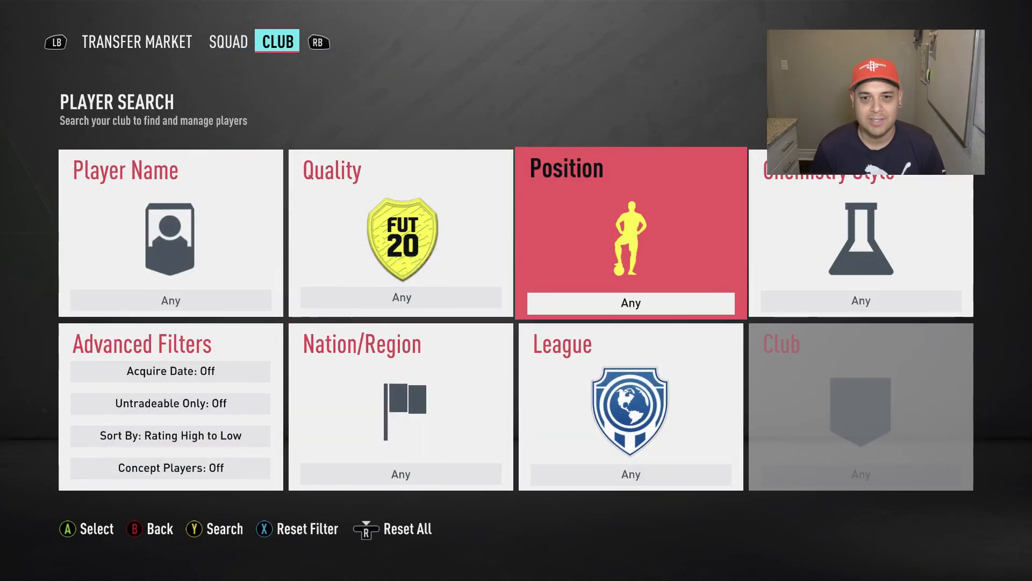
Select the centre-back slot to search the club for a 75-rated CB.
left_click(630, 302)
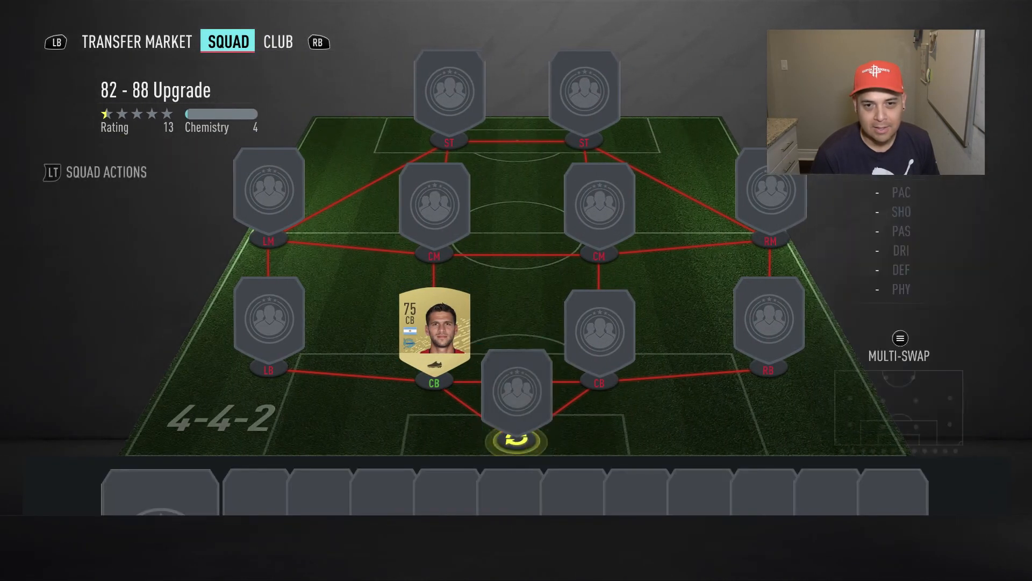
Put 75-rated goalkeeper Barovero in goal for the 82-88 Upgrade squad.
left_click(277, 41)
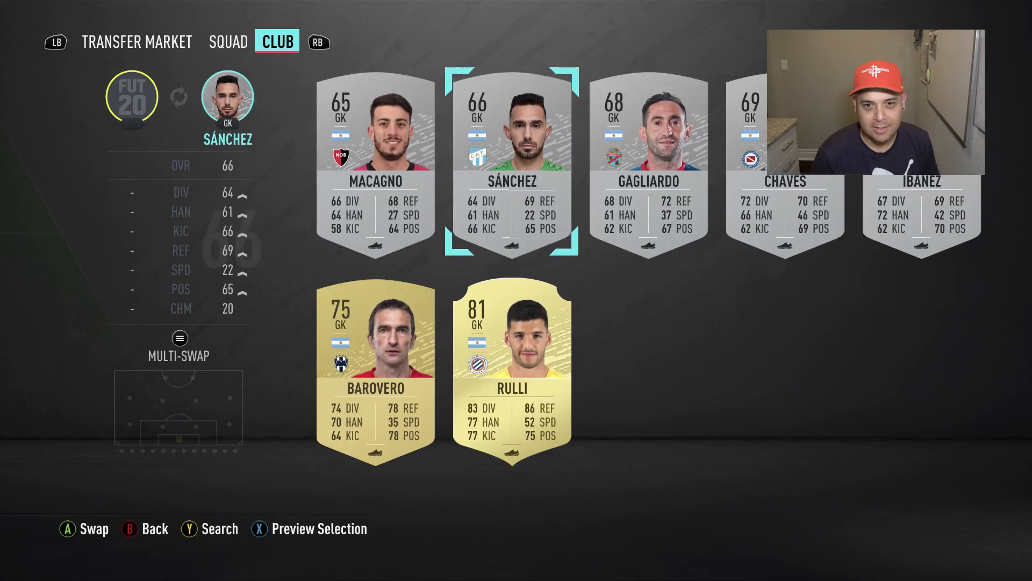
left_click(226, 41)
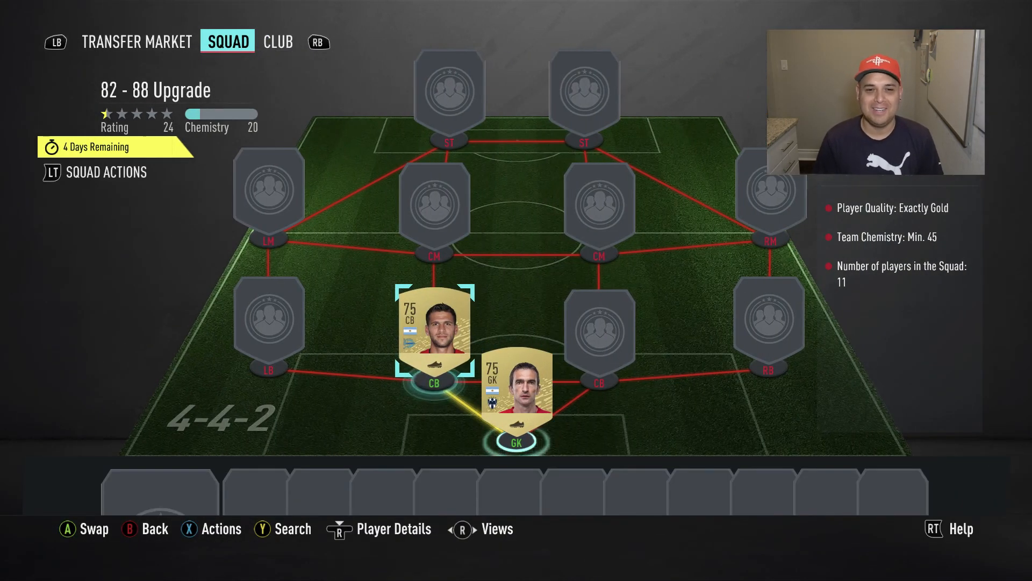
left_click(276, 41)
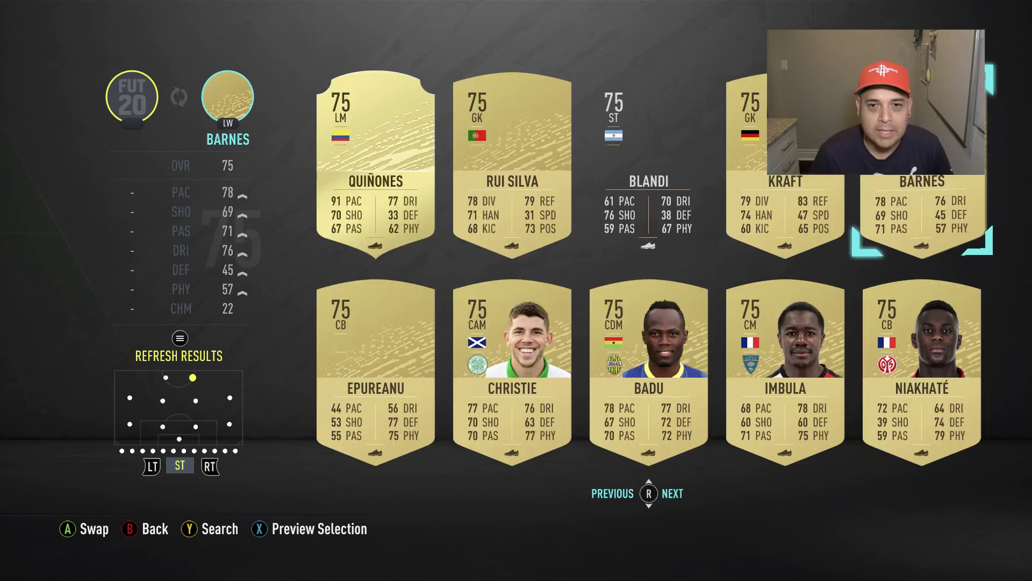
Swap gold player Augustin into the squad, reaching rating 74 and chemistry 43.
left_click(511, 372)
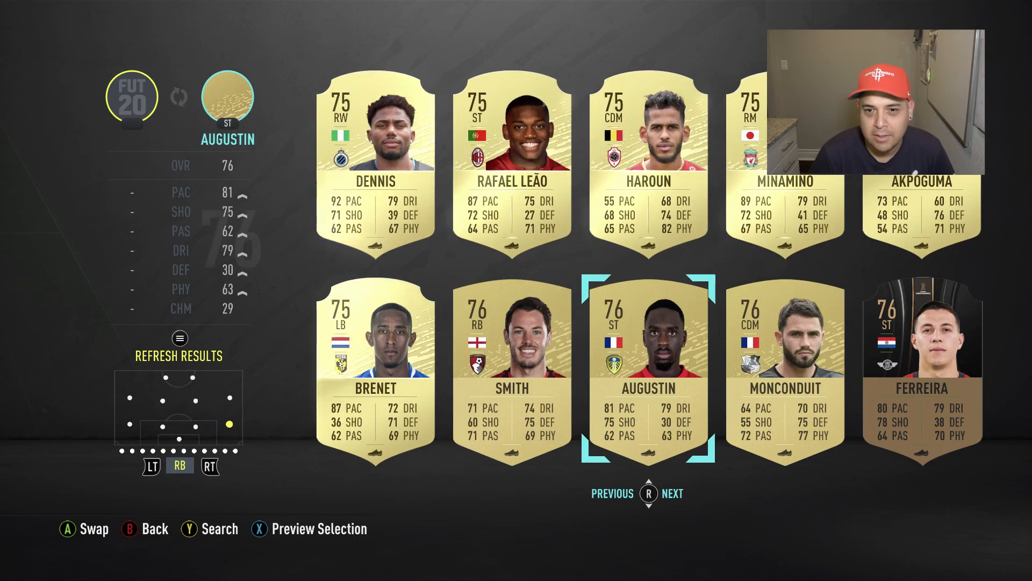
left_click(784, 369)
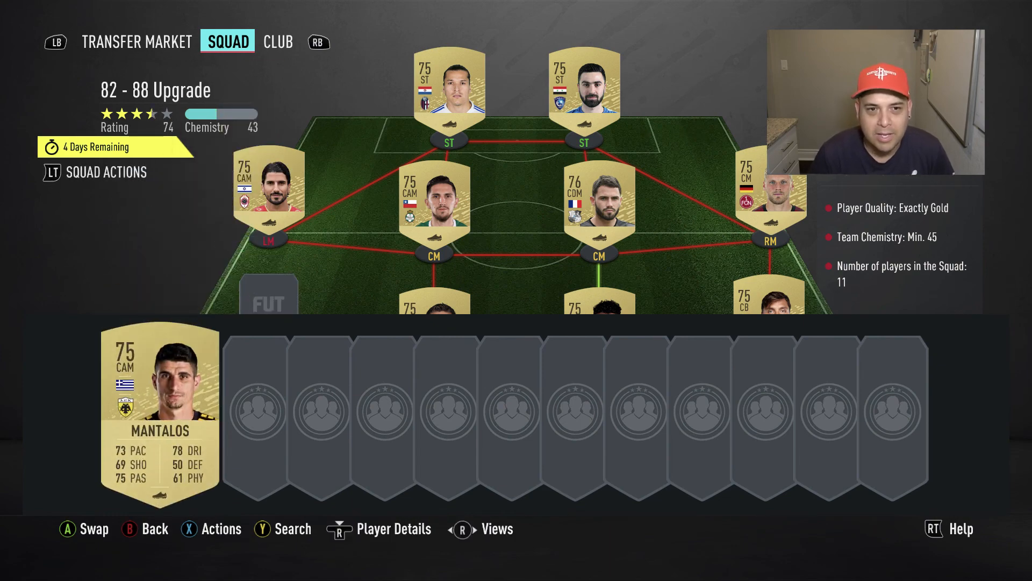
Swap Congré into the back line, reaching chemistry 44, and return to Squads.
left_click(276, 41)
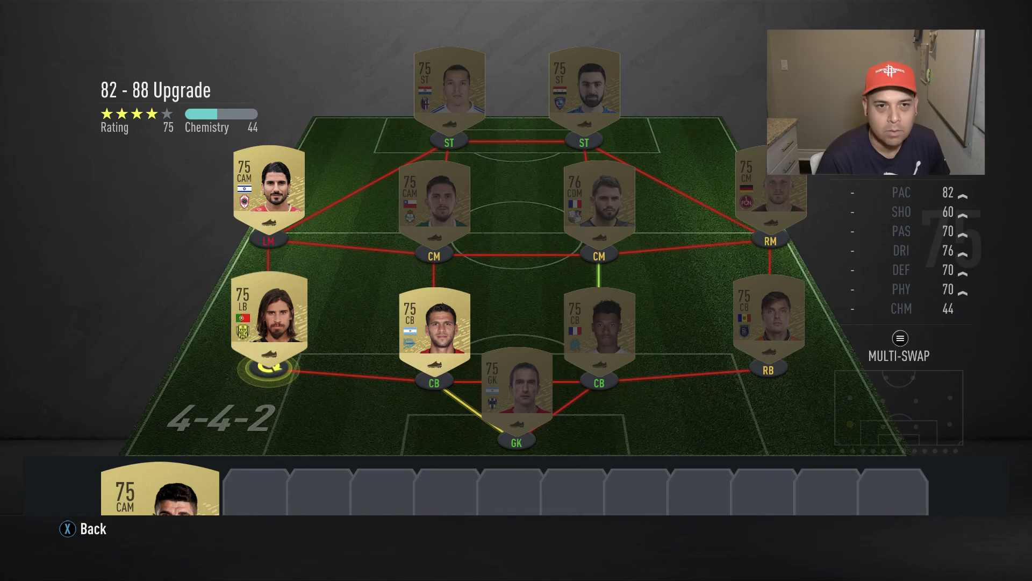
left_click(270, 313)
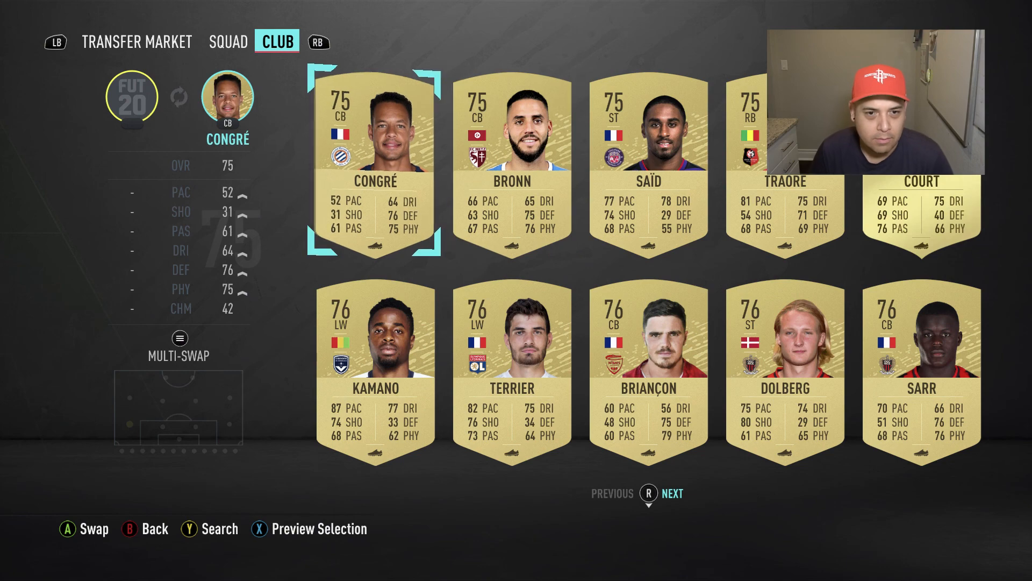
left_click(228, 41)
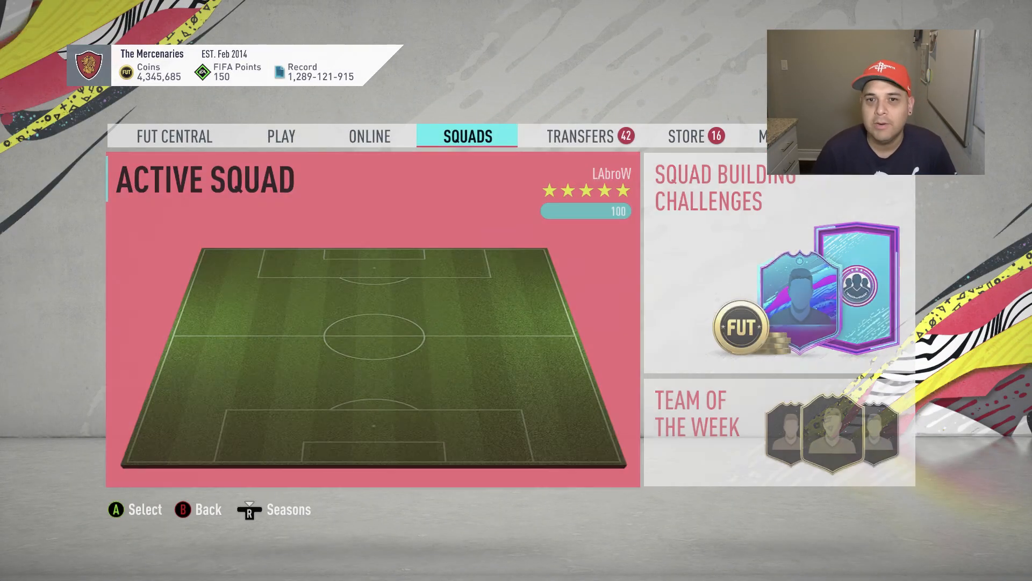
Open a store pack and skip the walkout to the one-duplicate new-items screen.
left_click(686, 136)
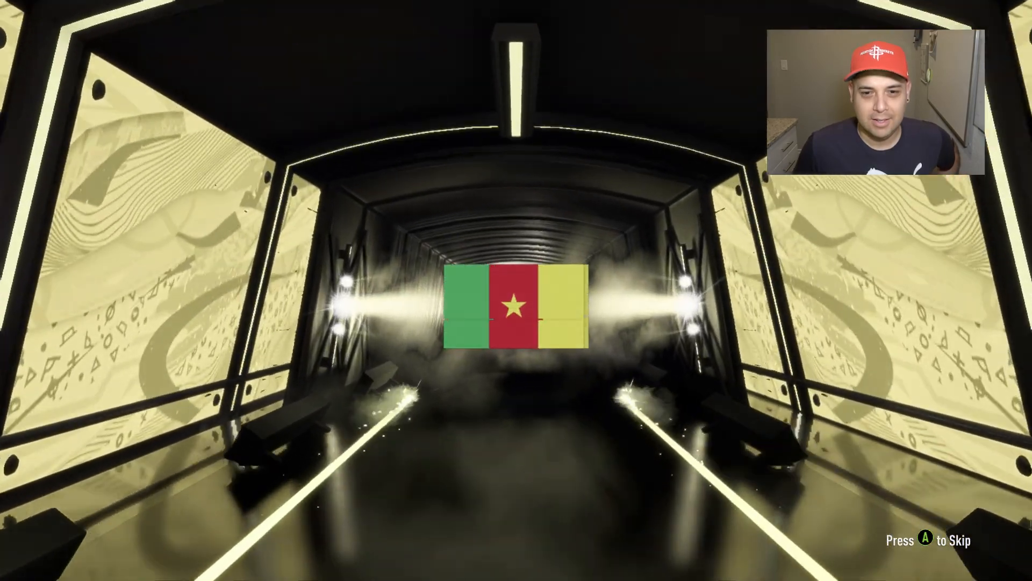
key("a")
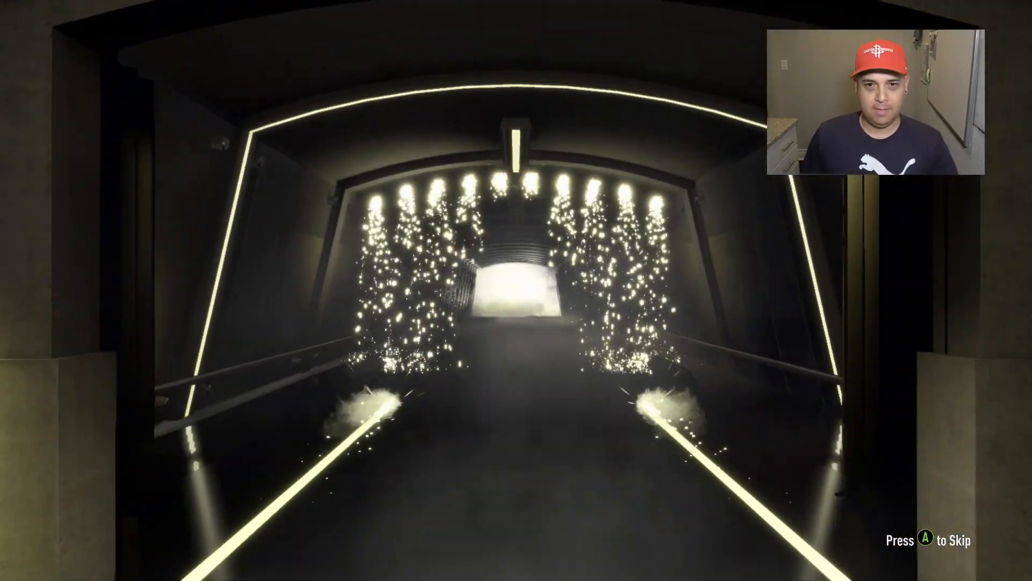
key("a")
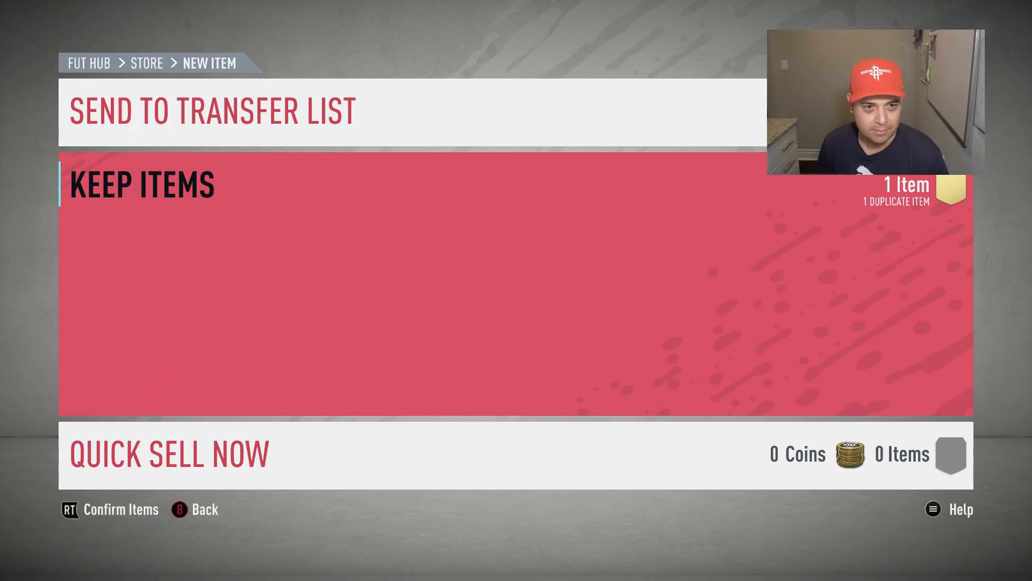
Confirm the pack's items and start the next pack's walkout.
key("rt")
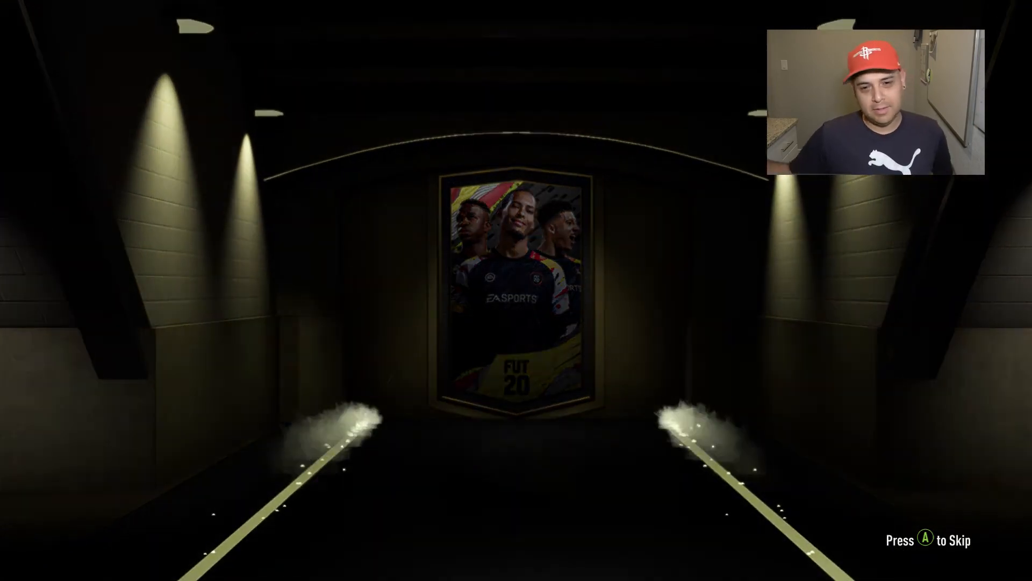
Swap in the duplicate Sarr and Ibarra cards, confirm items, and return to Squads.
key("a")
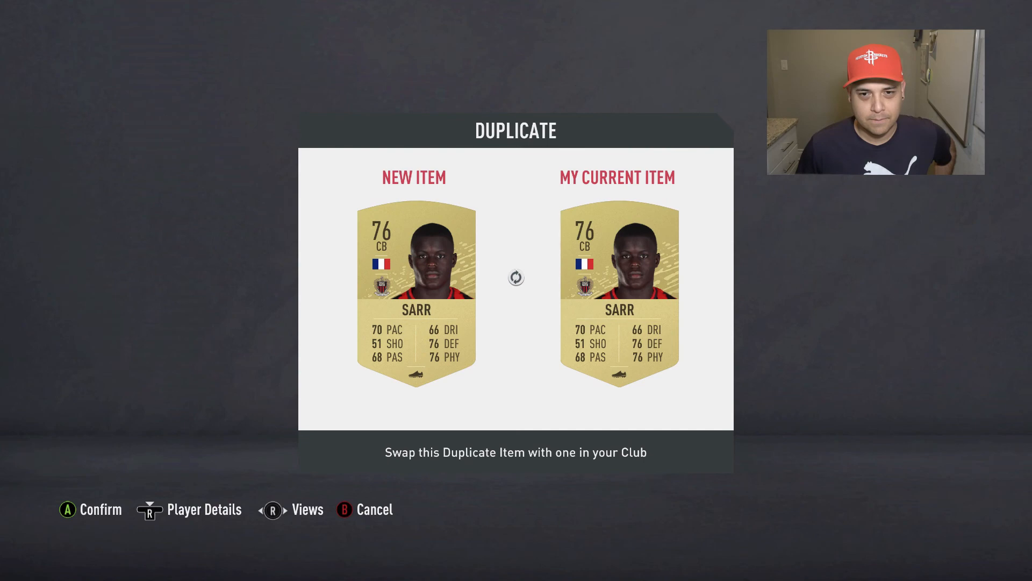
left_click(102, 509)
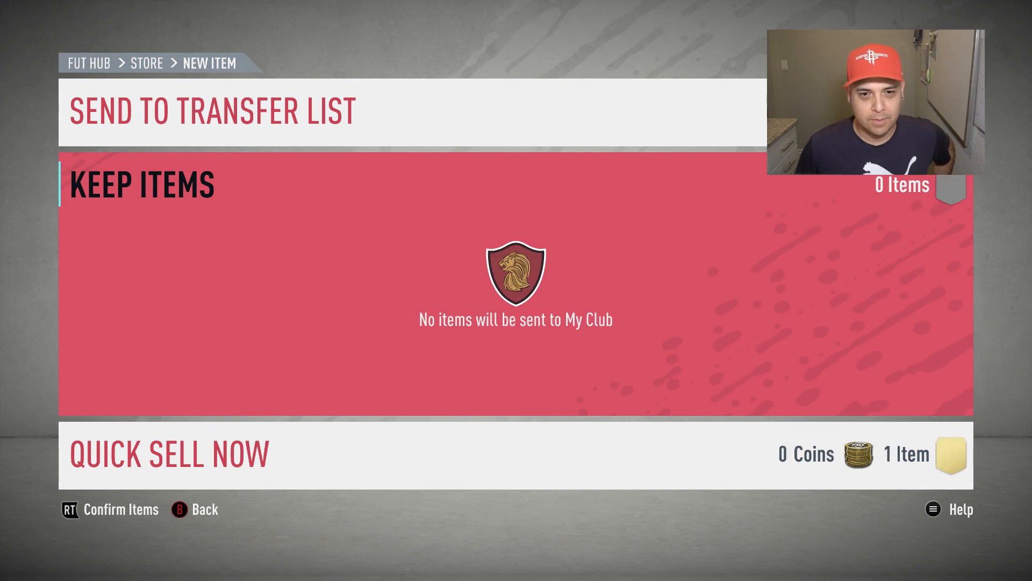
left_click(170, 452)
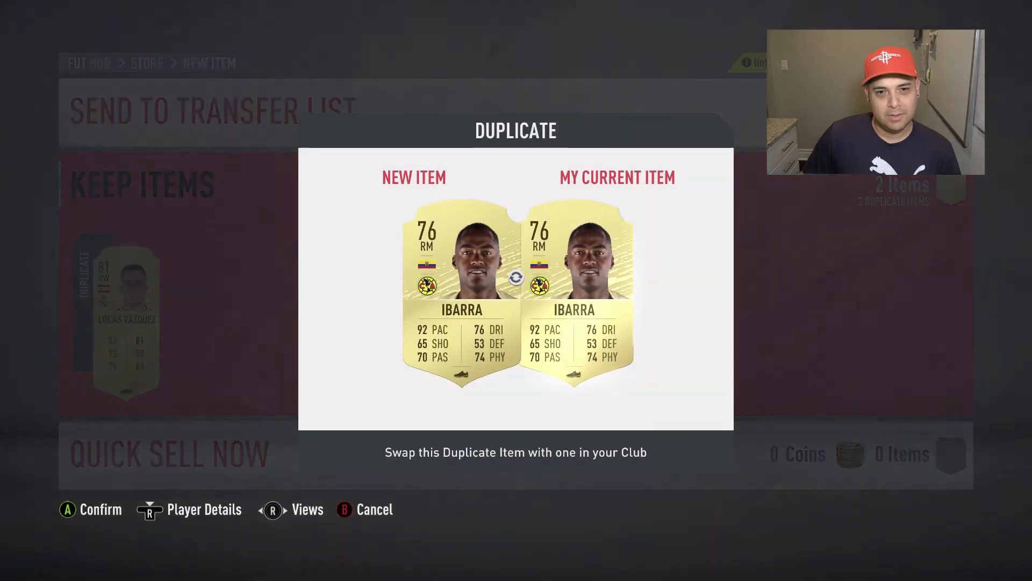
key("B")
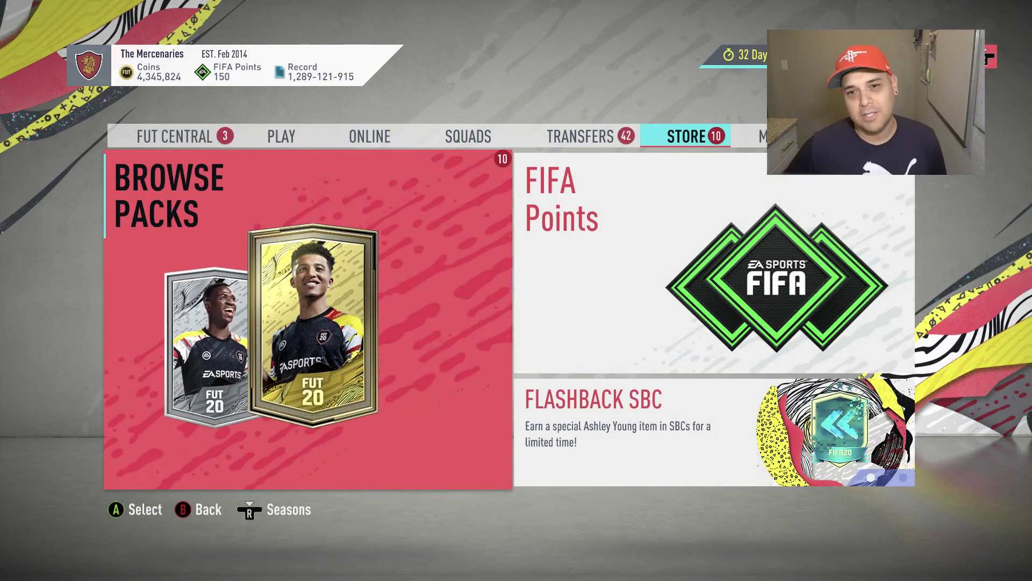
left_click(468, 136)
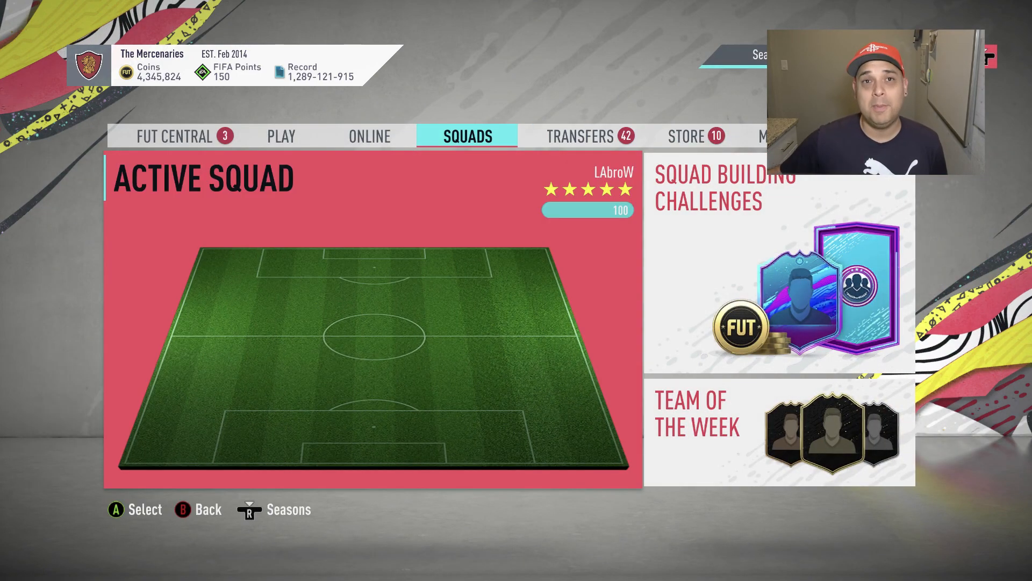